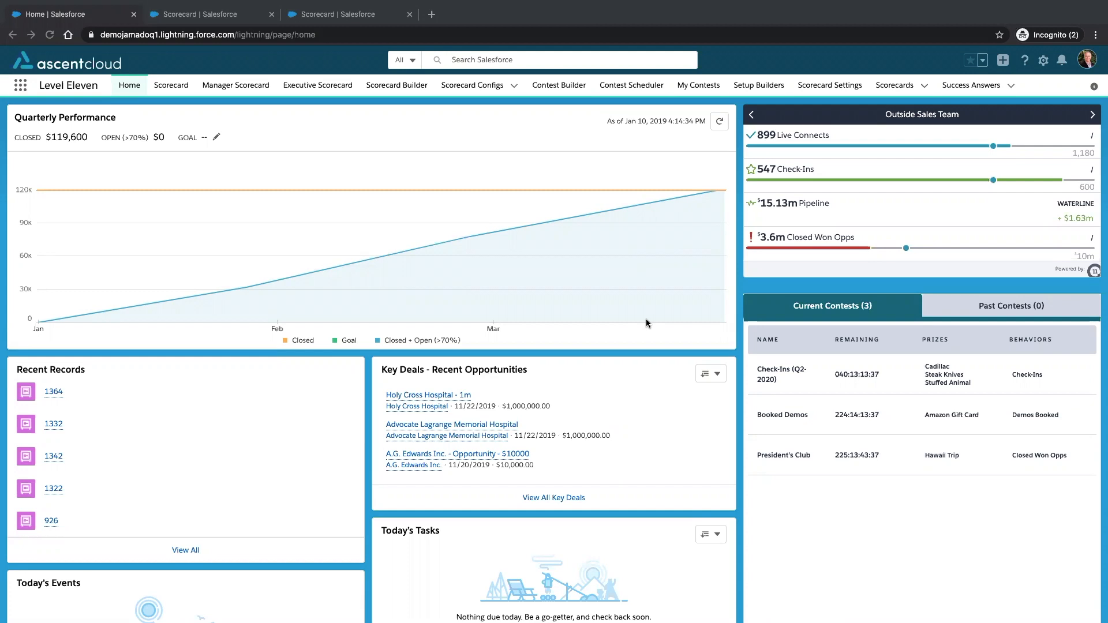
mouse_move(926, 304)
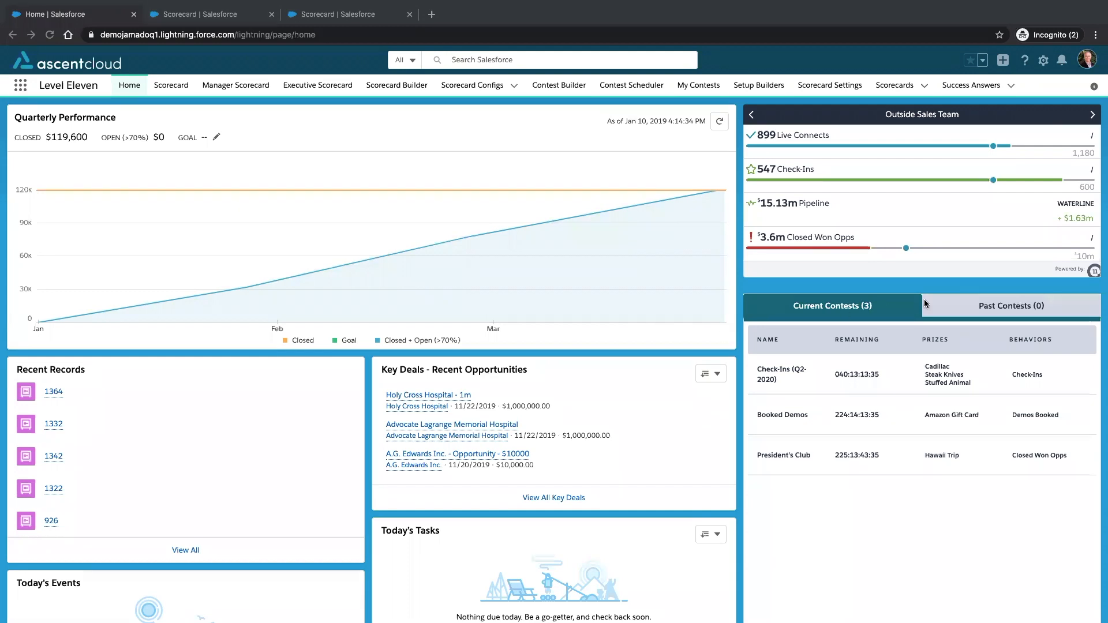
mouse_move(781, 109)
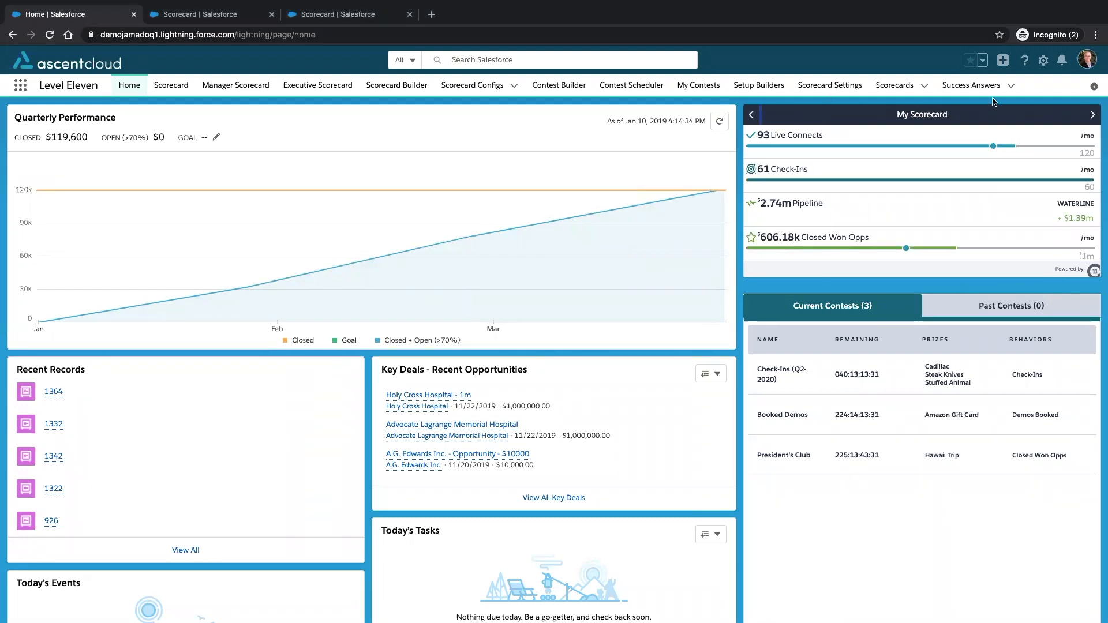
- Cycle the home scorecard widget back to the Outside Sales Team scorecard
click(1092, 114)
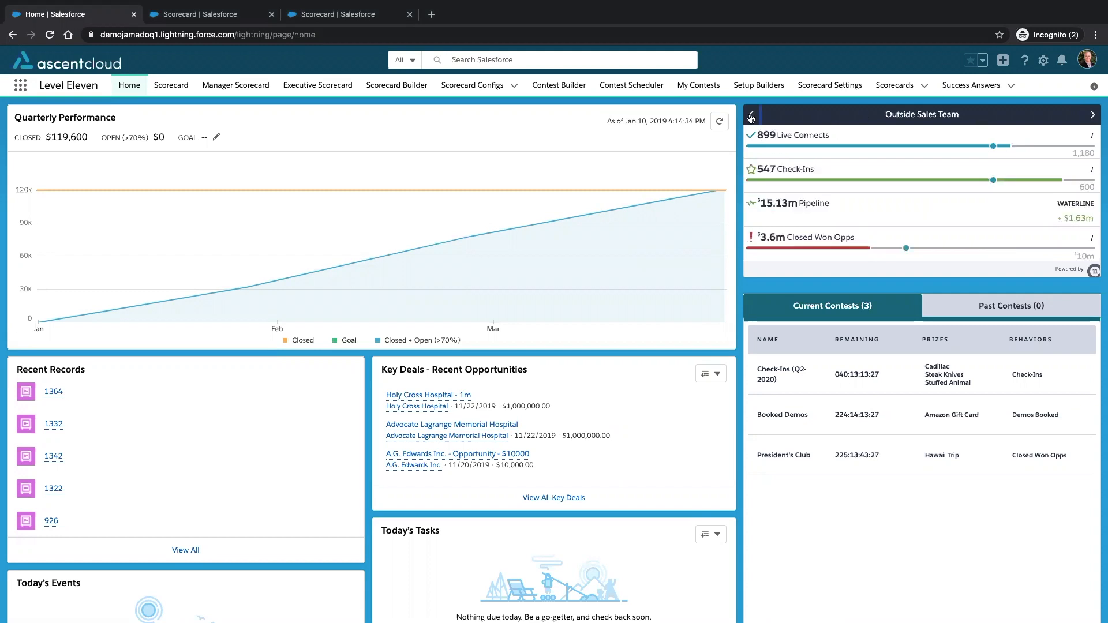
mouse_move(227, 17)
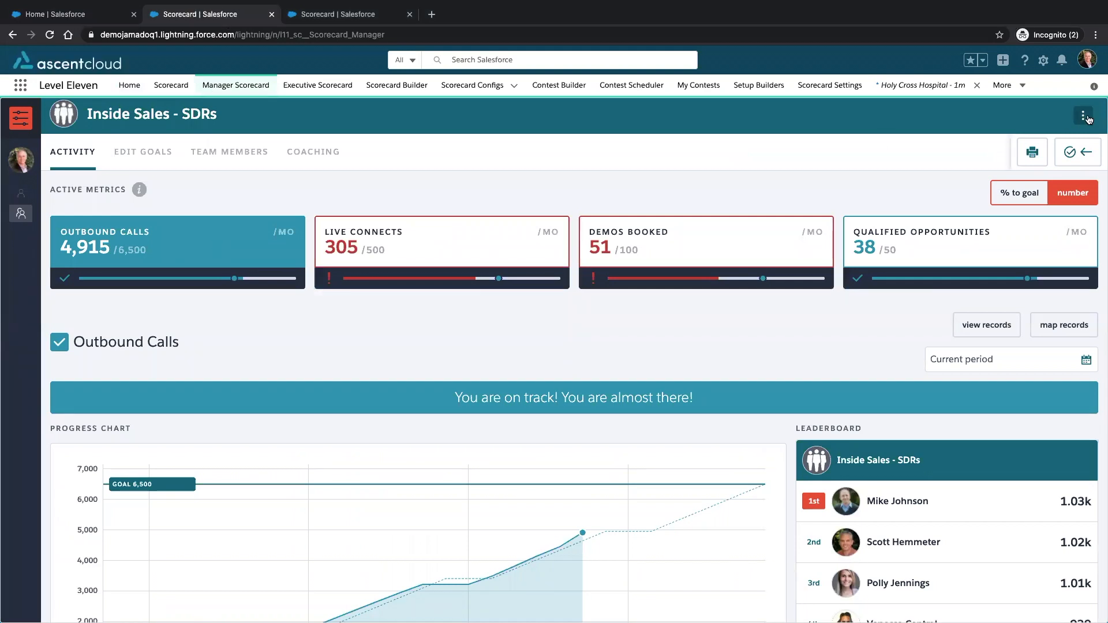
- Switch the manager scorecard to the Outside Sales Team and review its Live Connects progress
click(1083, 115)
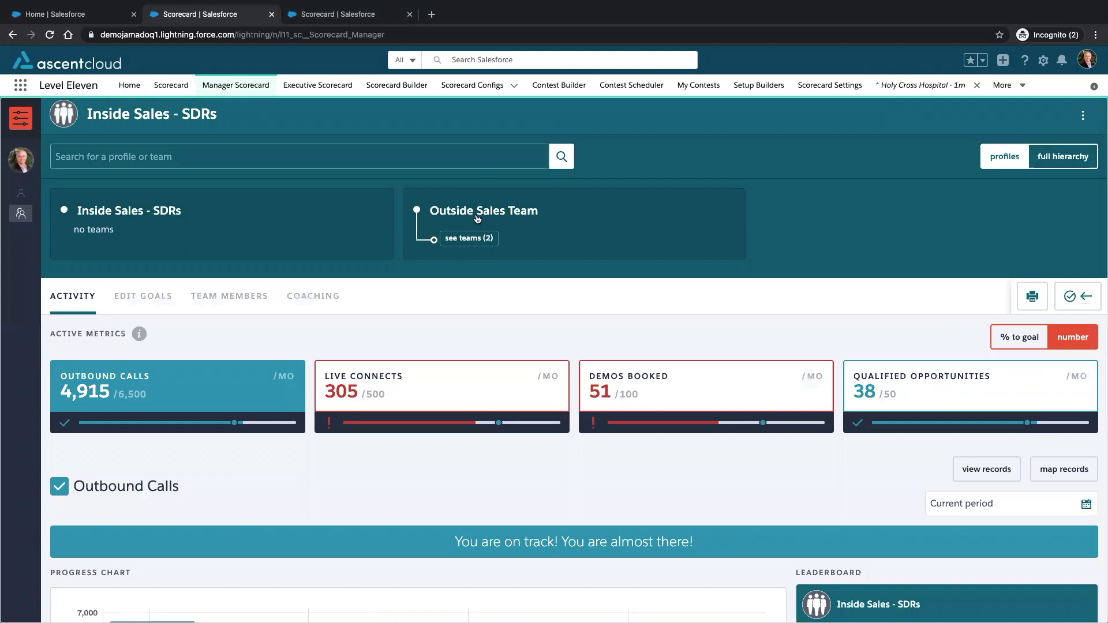
click(485, 210)
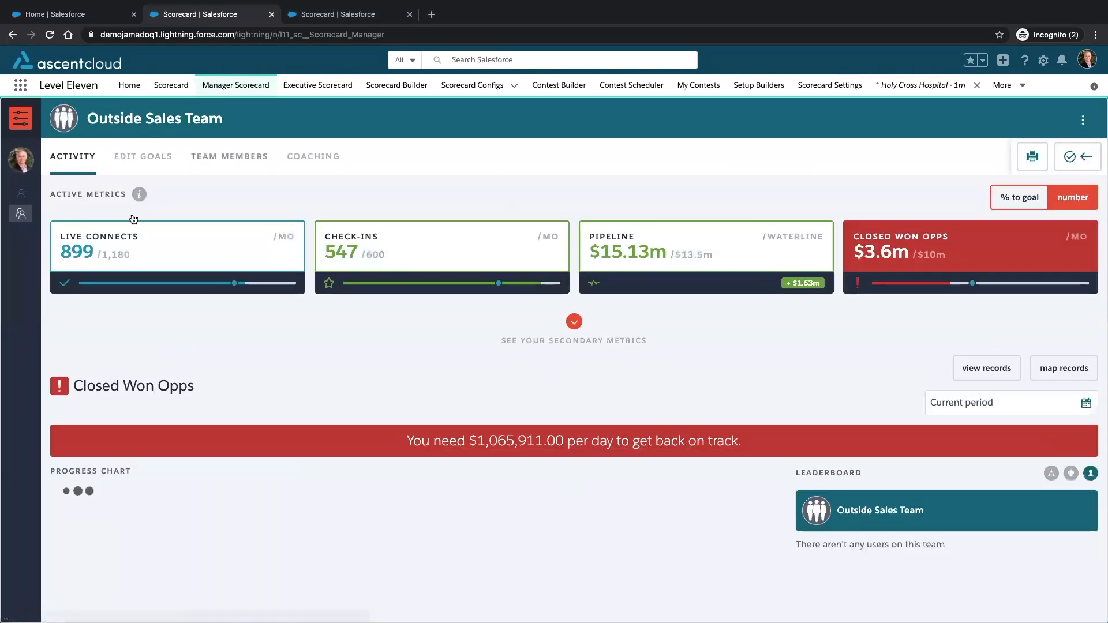
click(177, 254)
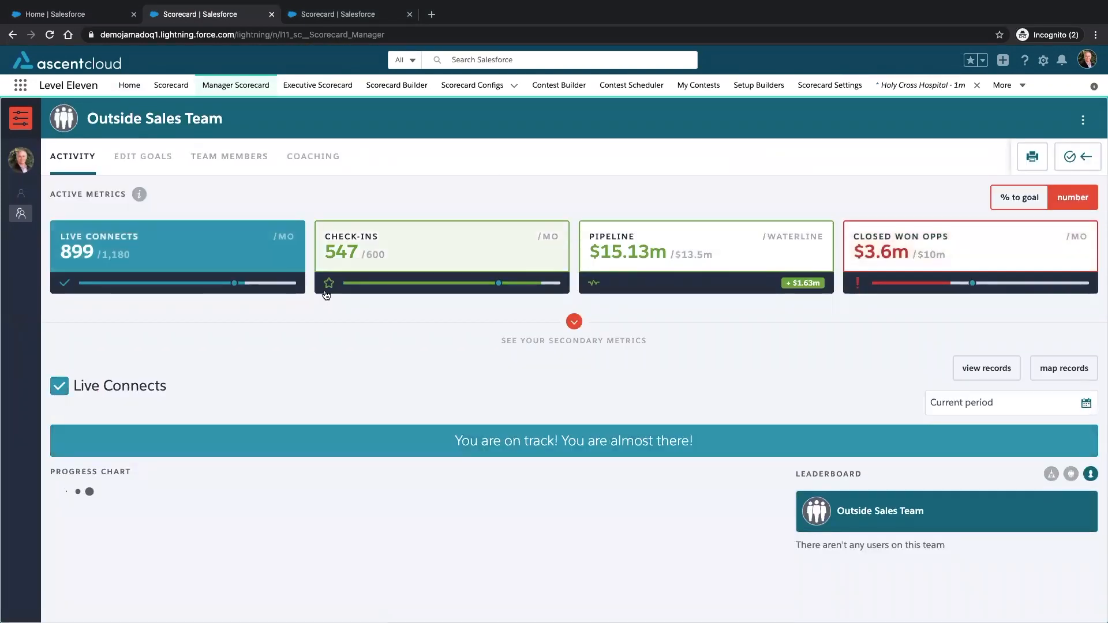
scroll(down, 3)
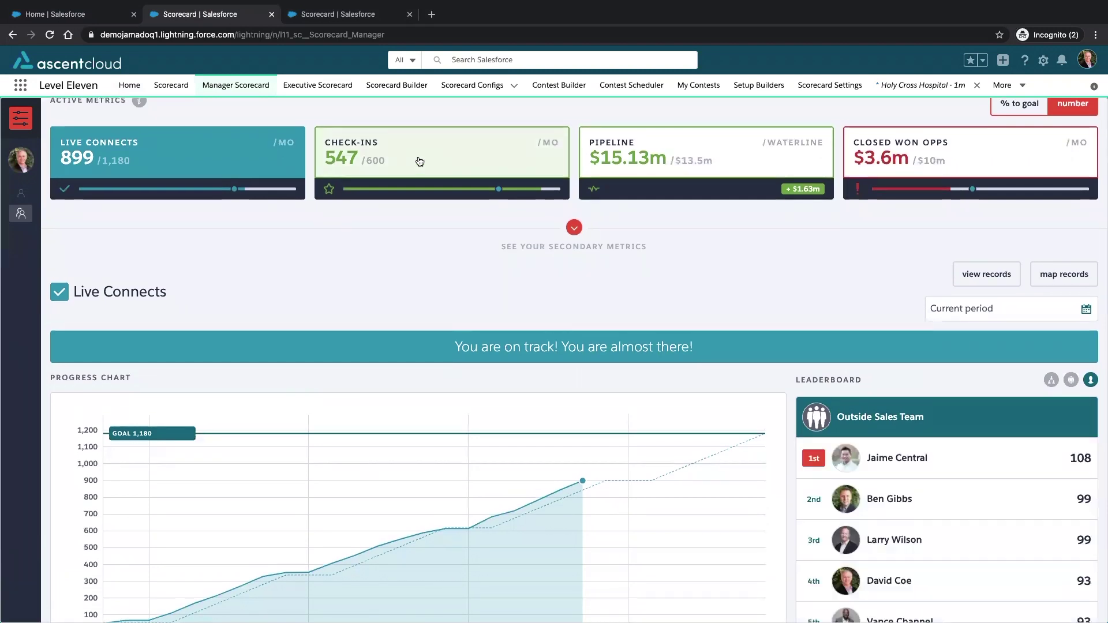
- Review the Check-Ins and Pipeline metrics with their progress charts and leaderboards
click(441, 162)
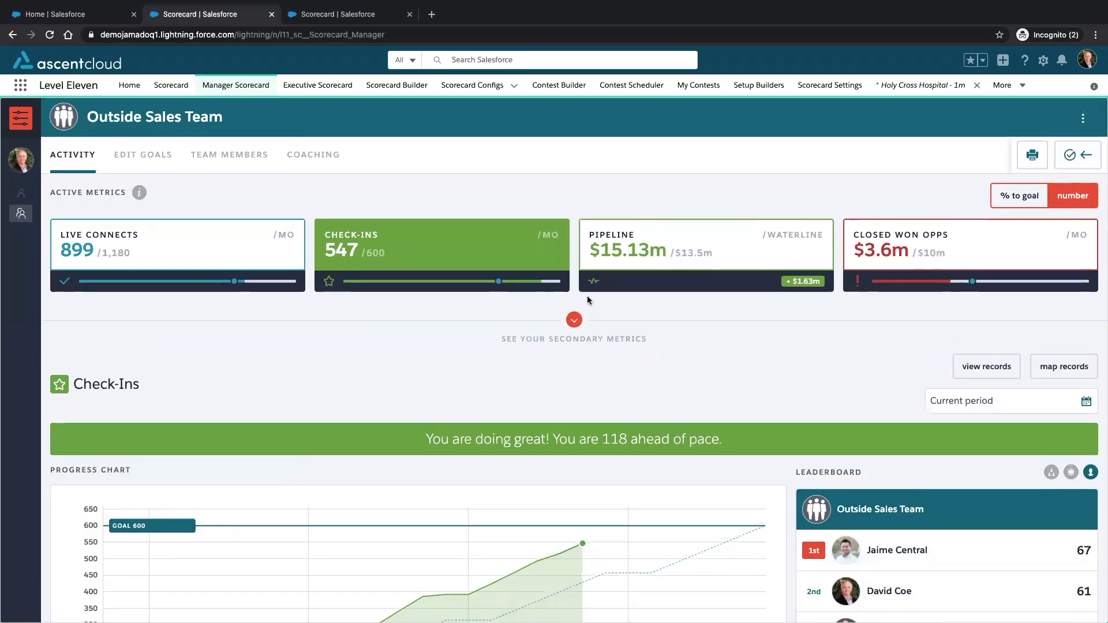
scroll(down, 3)
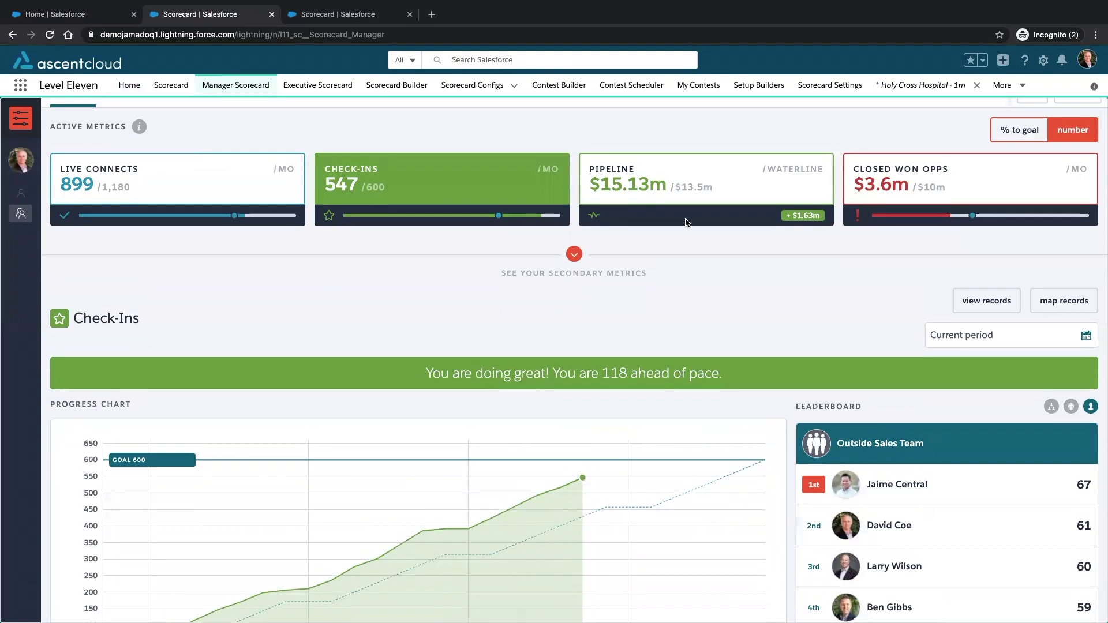
click(705, 187)
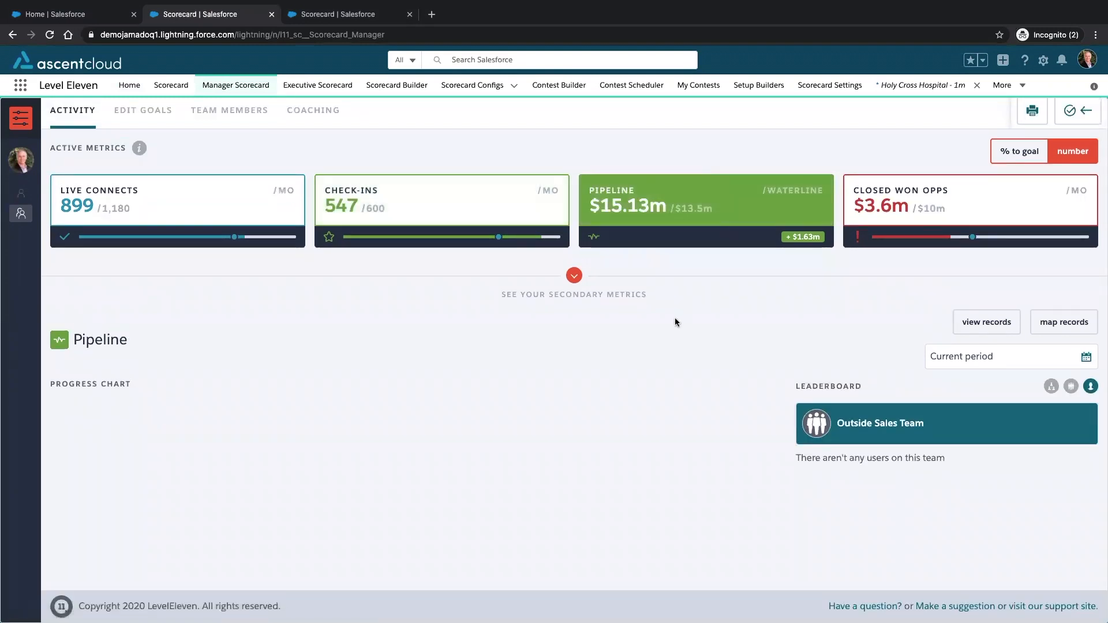
scroll(down, 3)
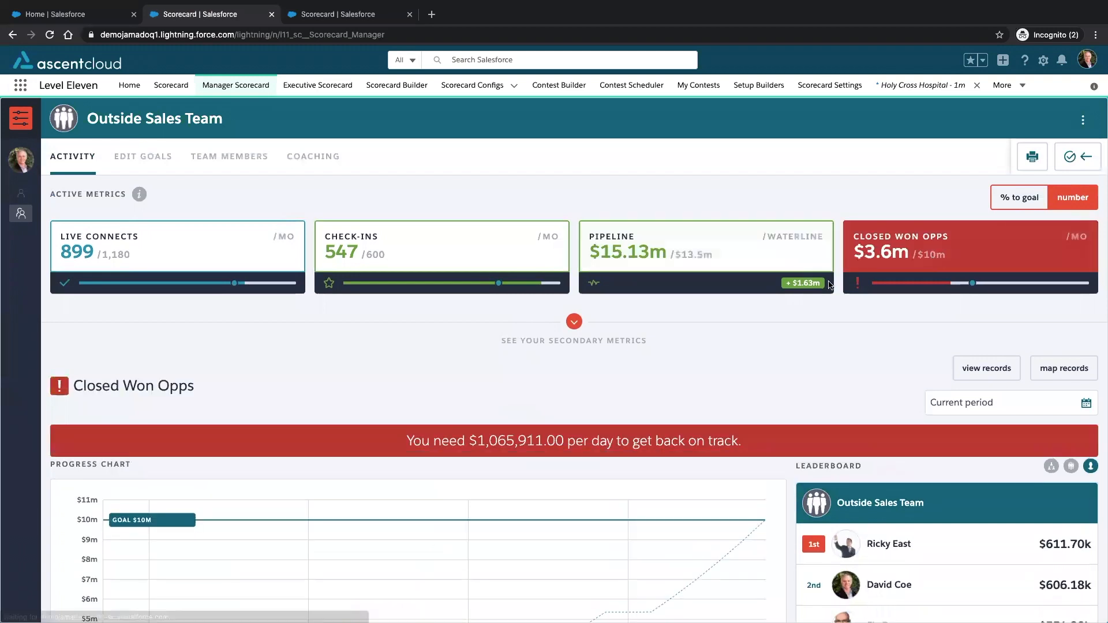
scroll(down, 3)
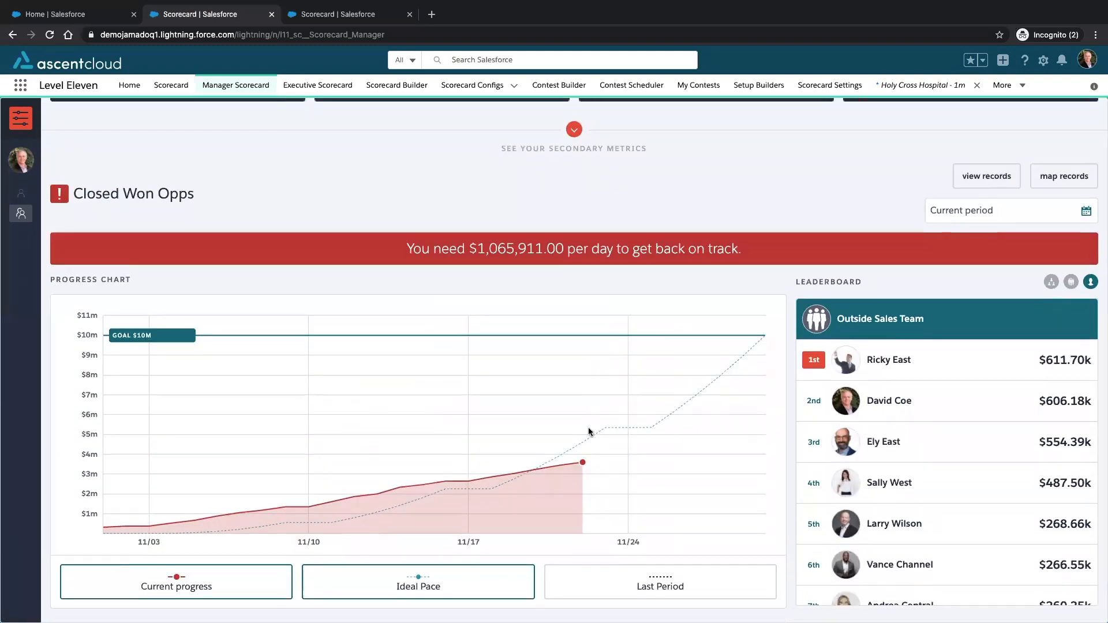
mouse_move(582, 447)
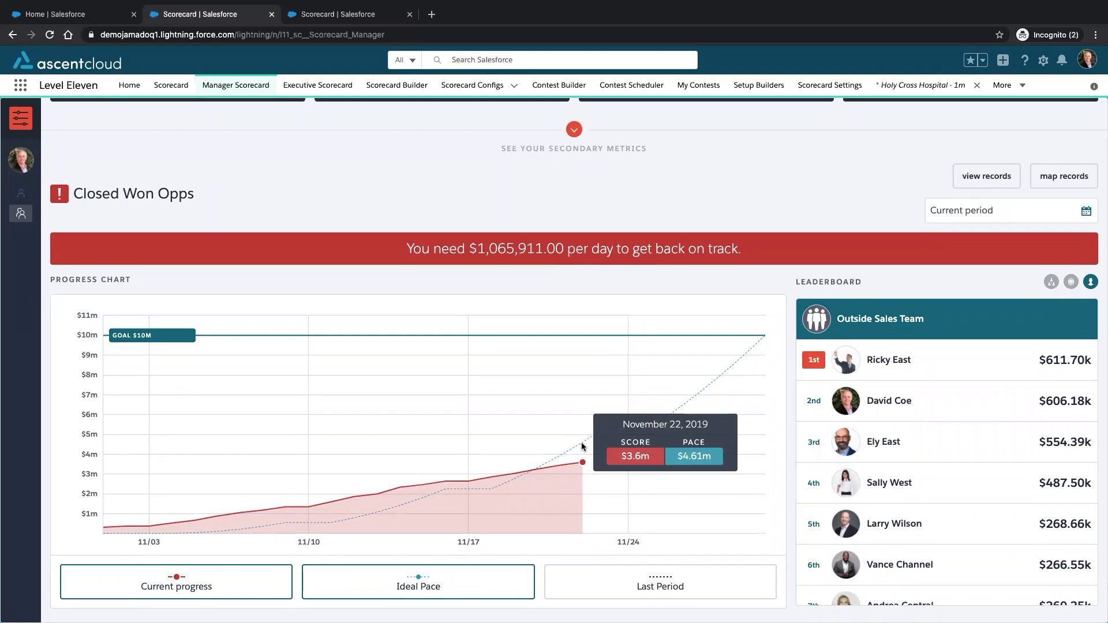
scroll(up, 3)
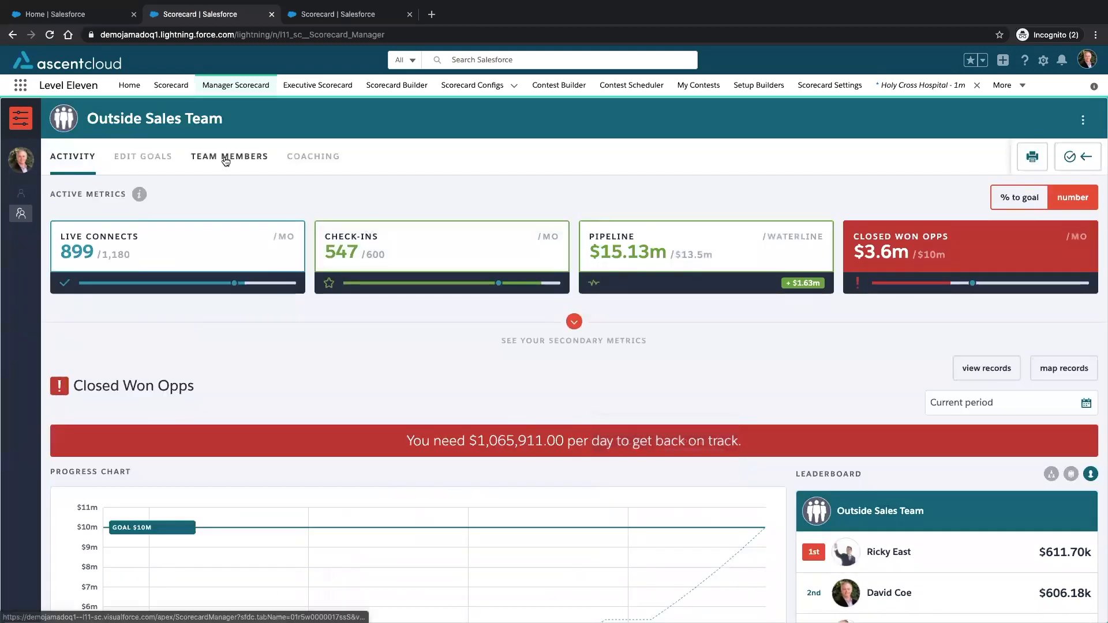
- Show the Team Members overview leaderboard with calls, onsite, pipe and won columns
click(229, 156)
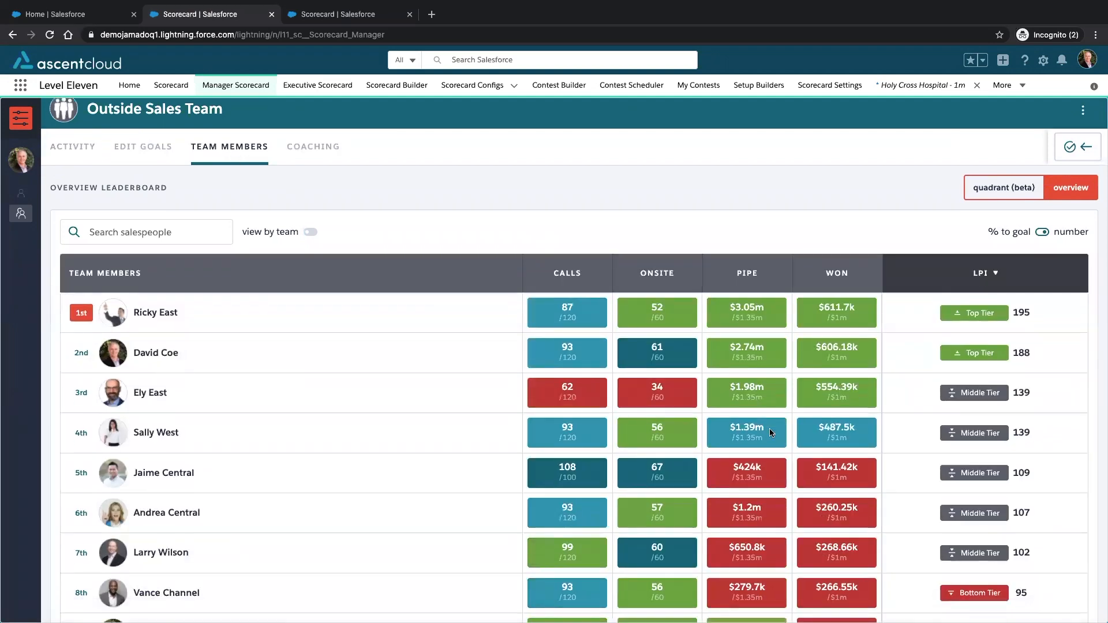
scroll(down, 3)
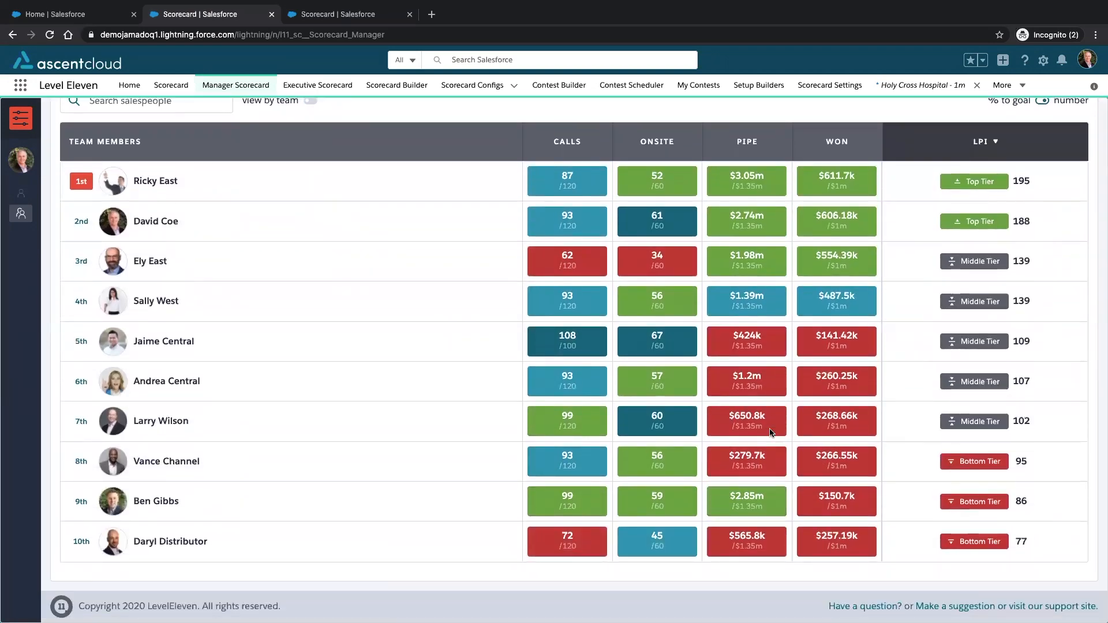
scroll(up, 3)
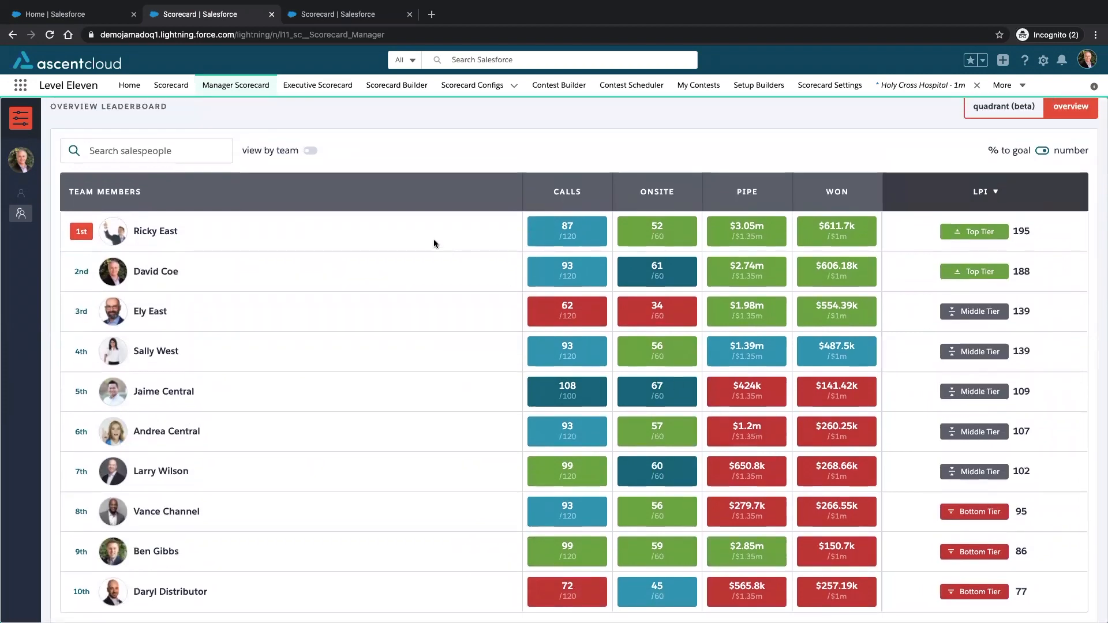
mouse_move(770, 440)
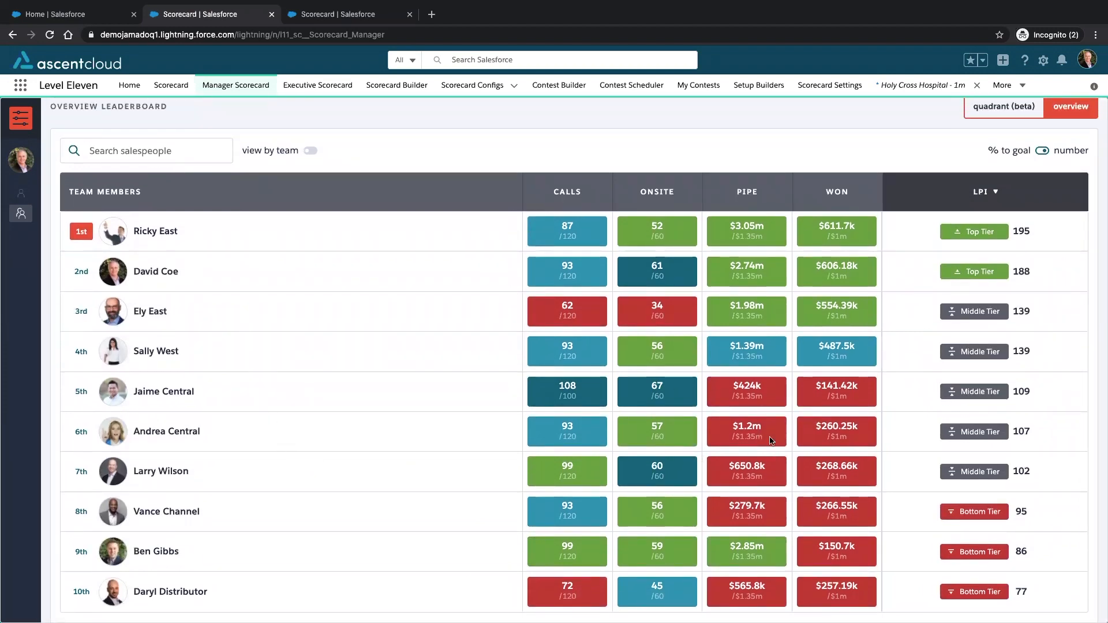
mouse_move(515, 216)
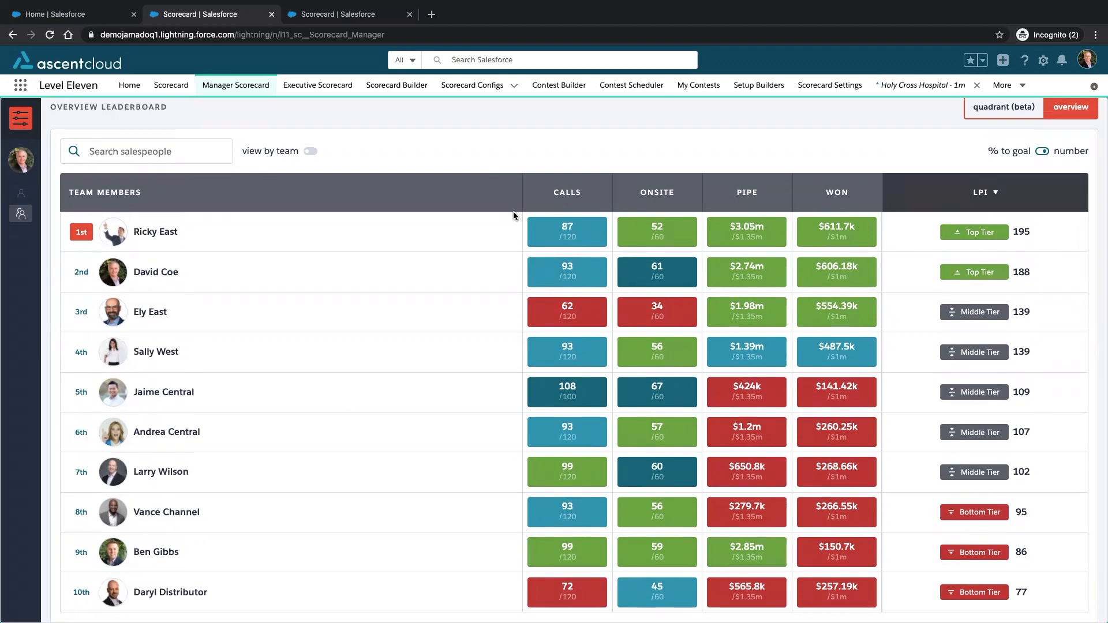
mouse_move(783, 423)
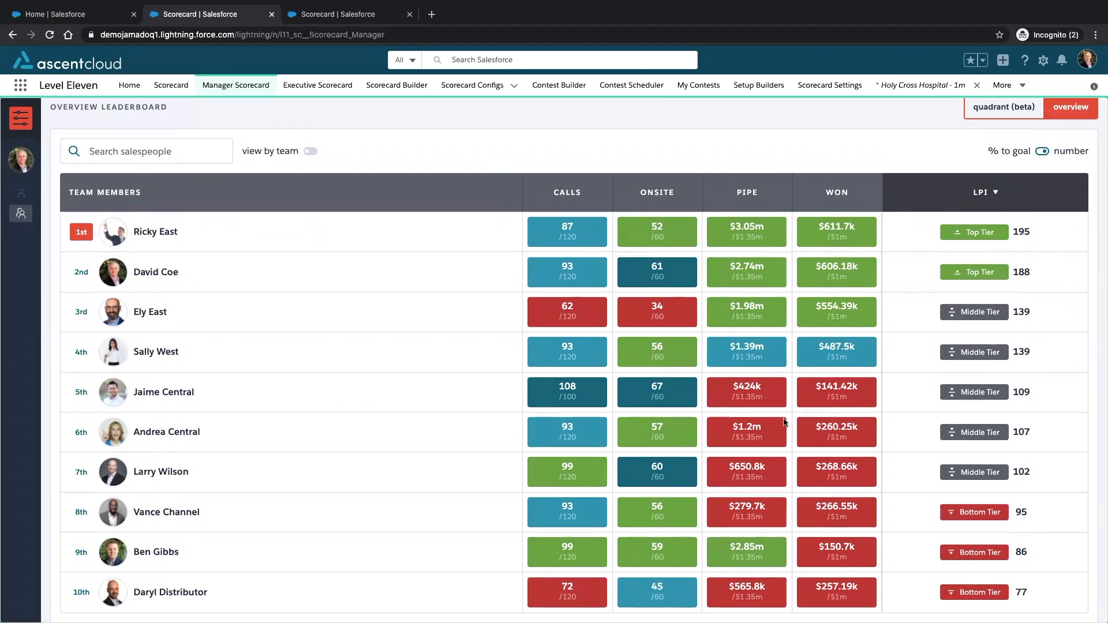
- Group the overview leaderboard into separate East and West team rankings
click(310, 151)
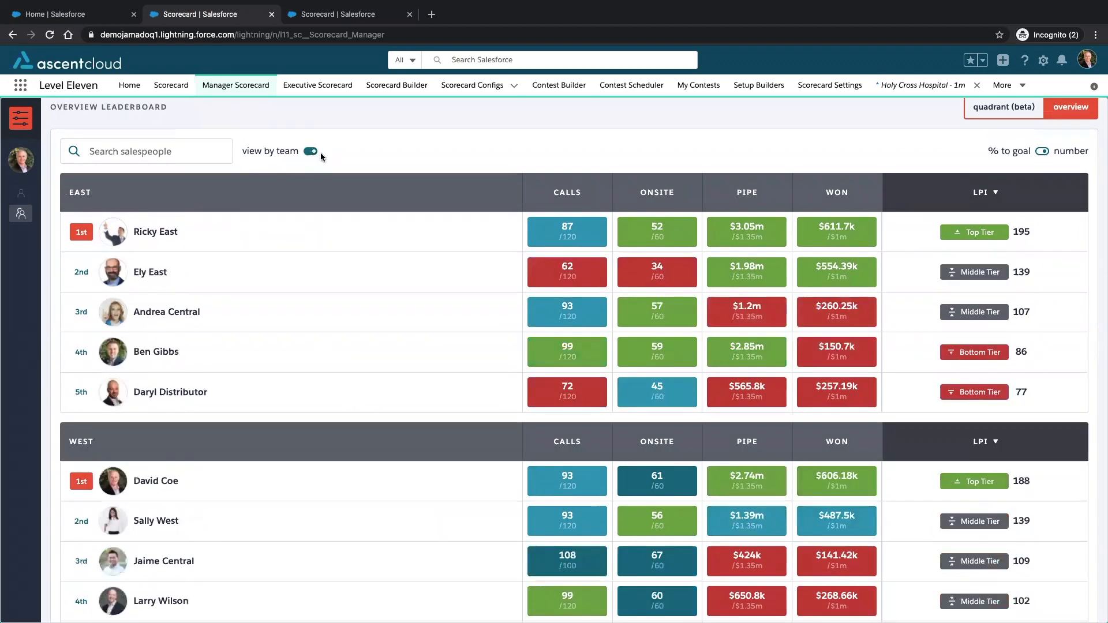
scroll(down, 3)
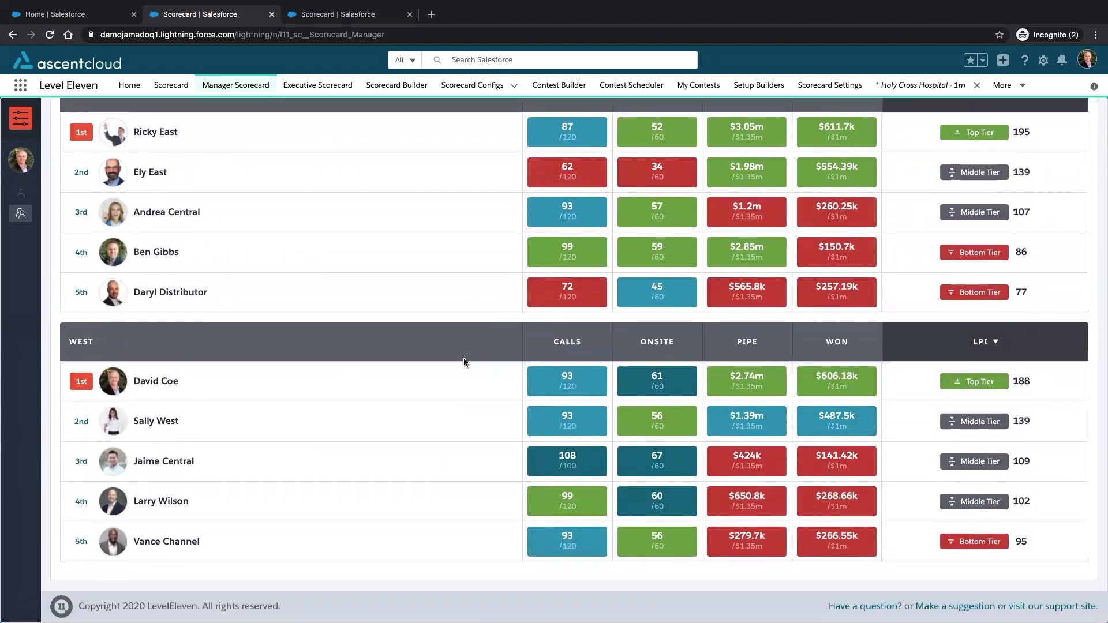
scroll(up, 3)
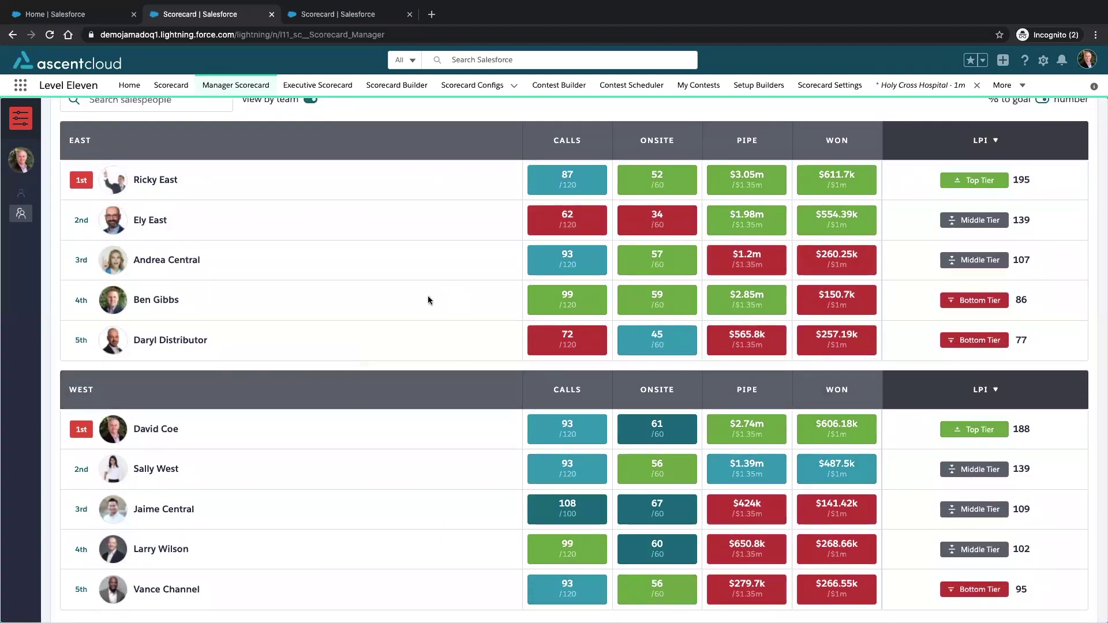
mouse_move(295, 304)
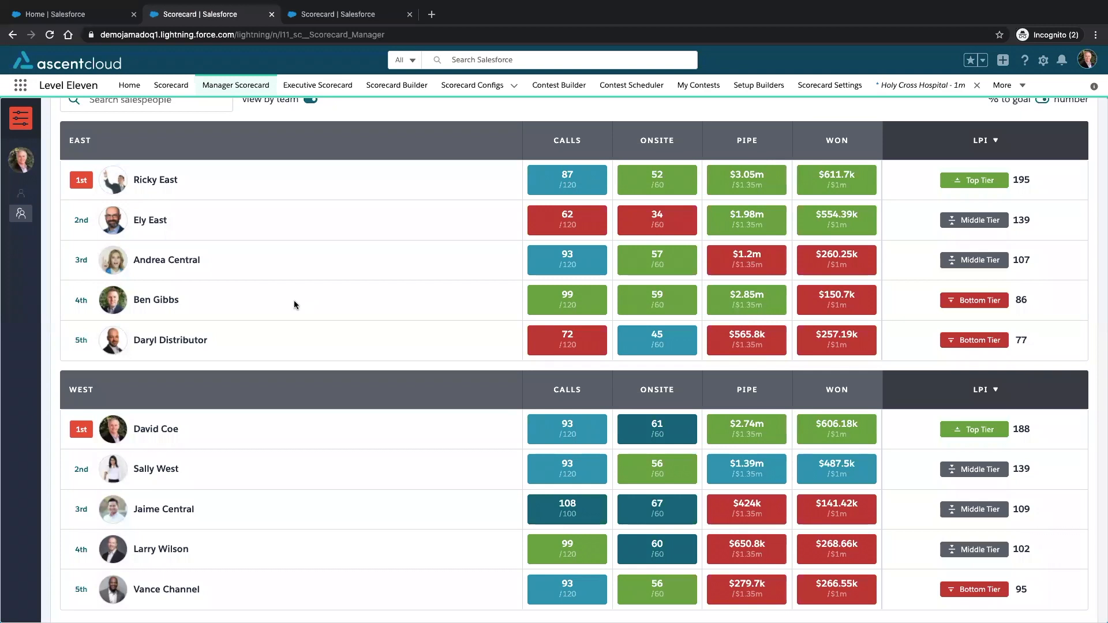
click(155, 300)
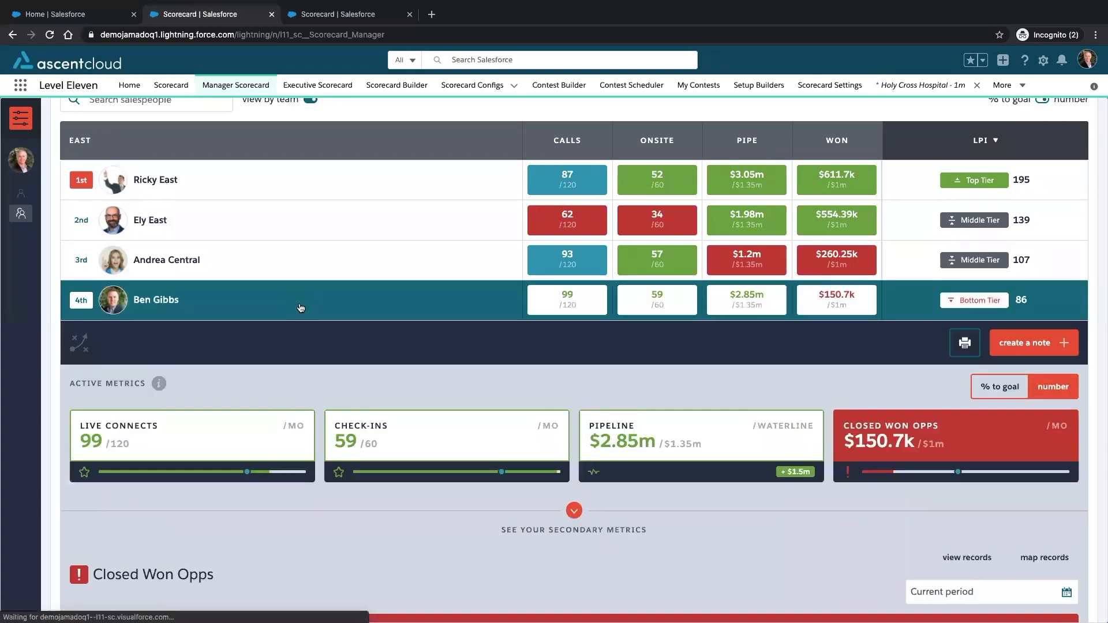
scroll(down, 3)
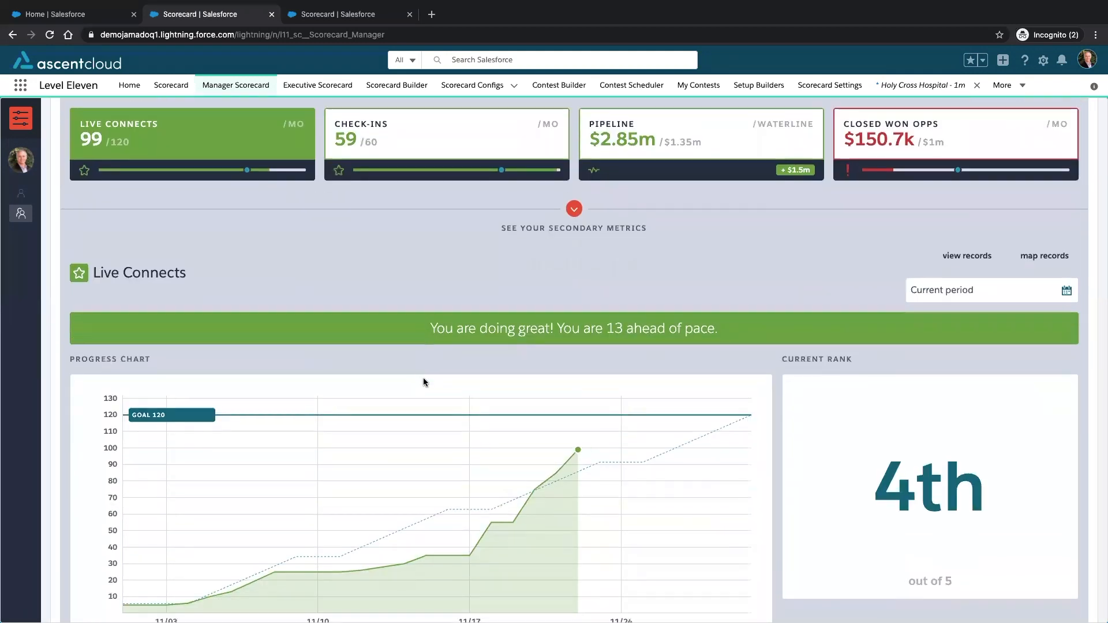
click(445, 134)
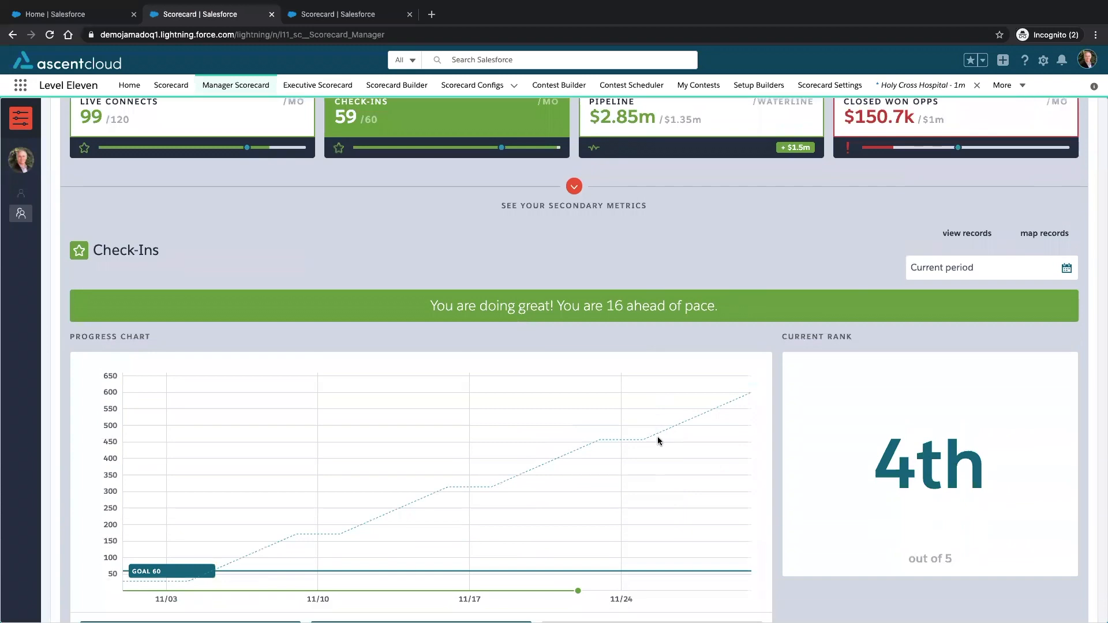
scroll(up, 3)
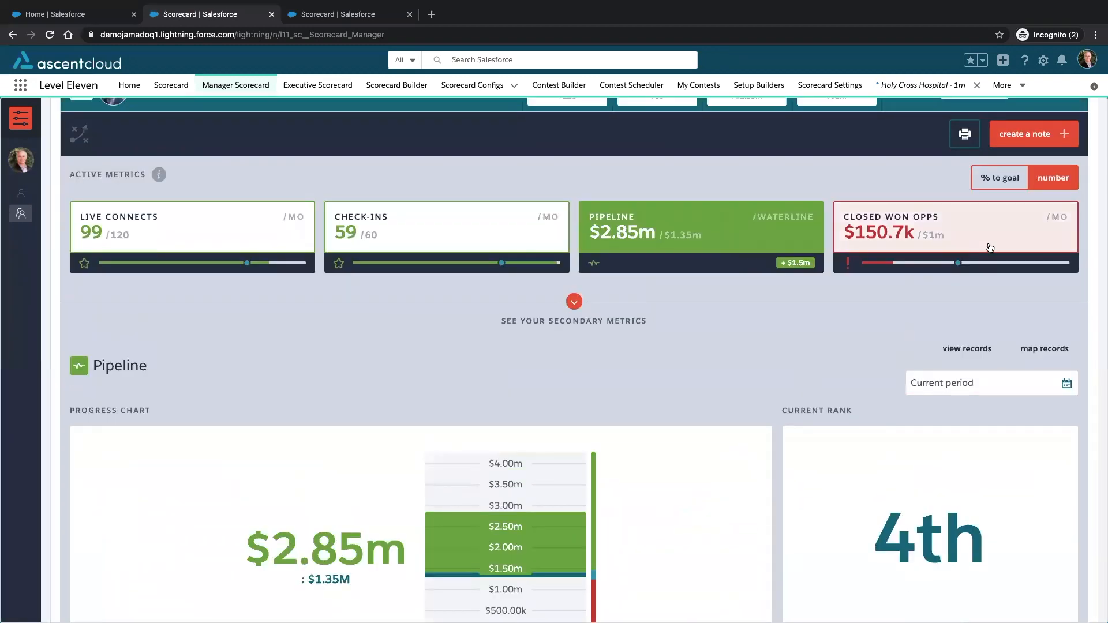
- Show his Closed Won Opps progress chart over a 365-day reporting period
click(955, 237)
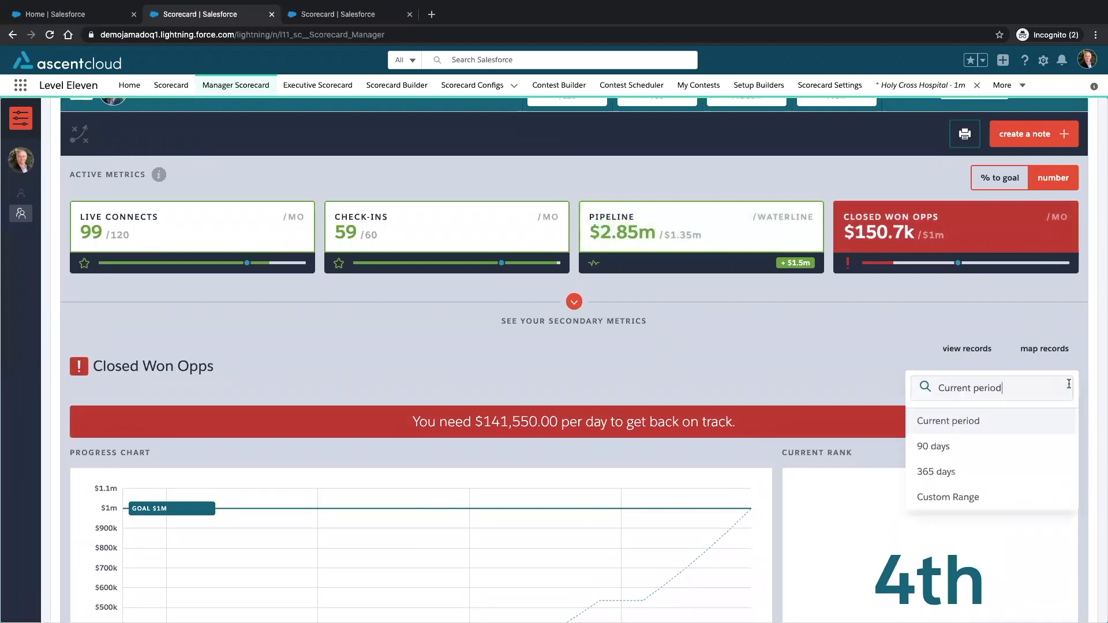
click(936, 471)
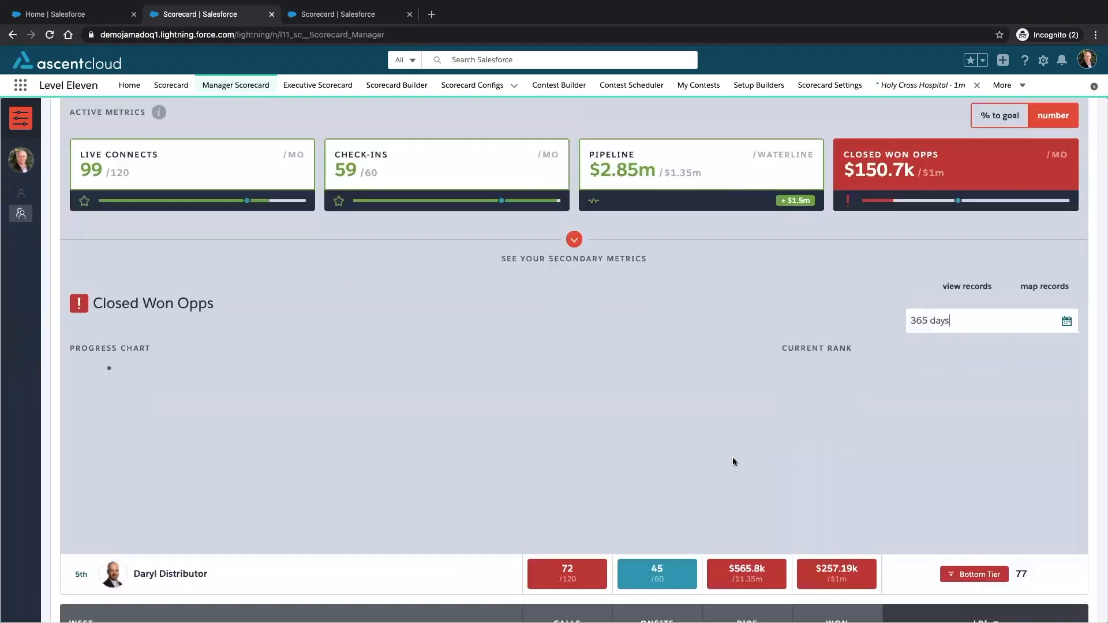
scroll(down, 3)
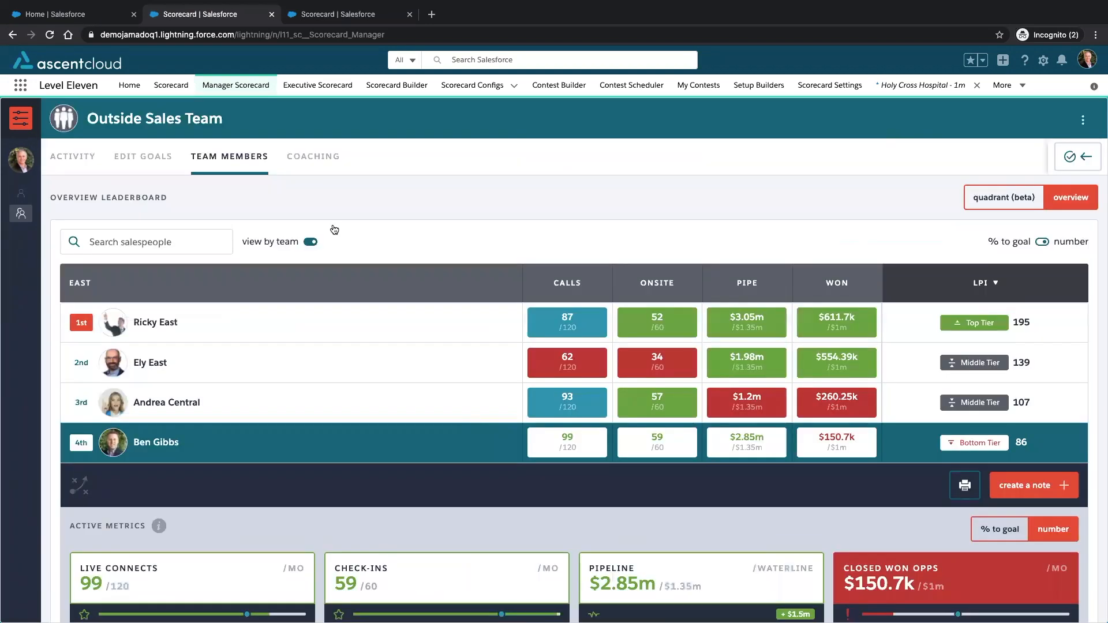
click(313, 156)
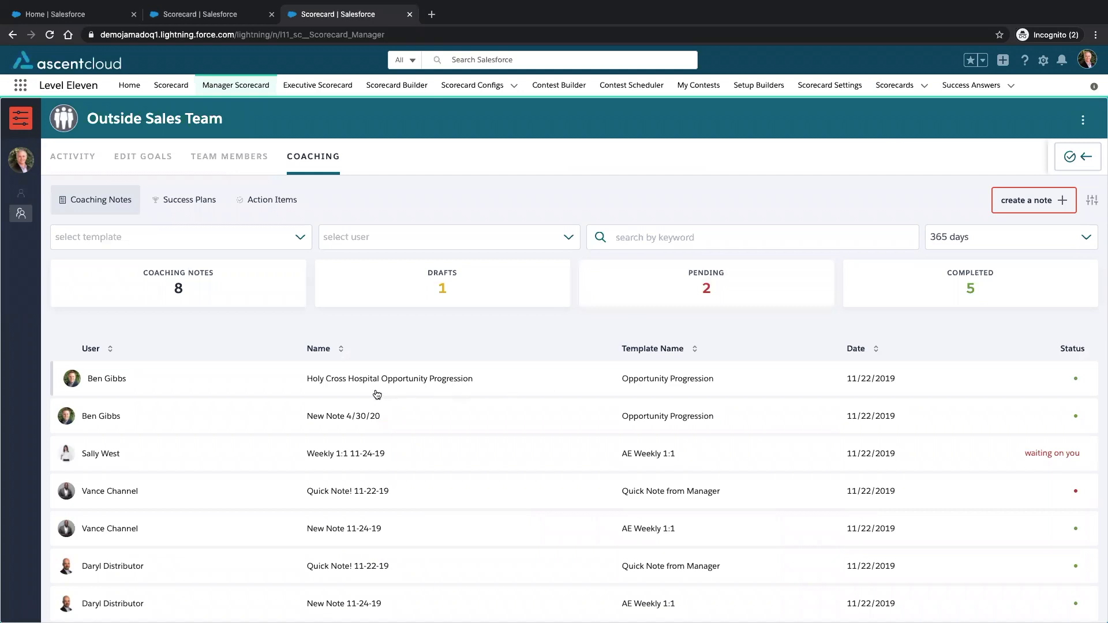
scroll(up, 3)
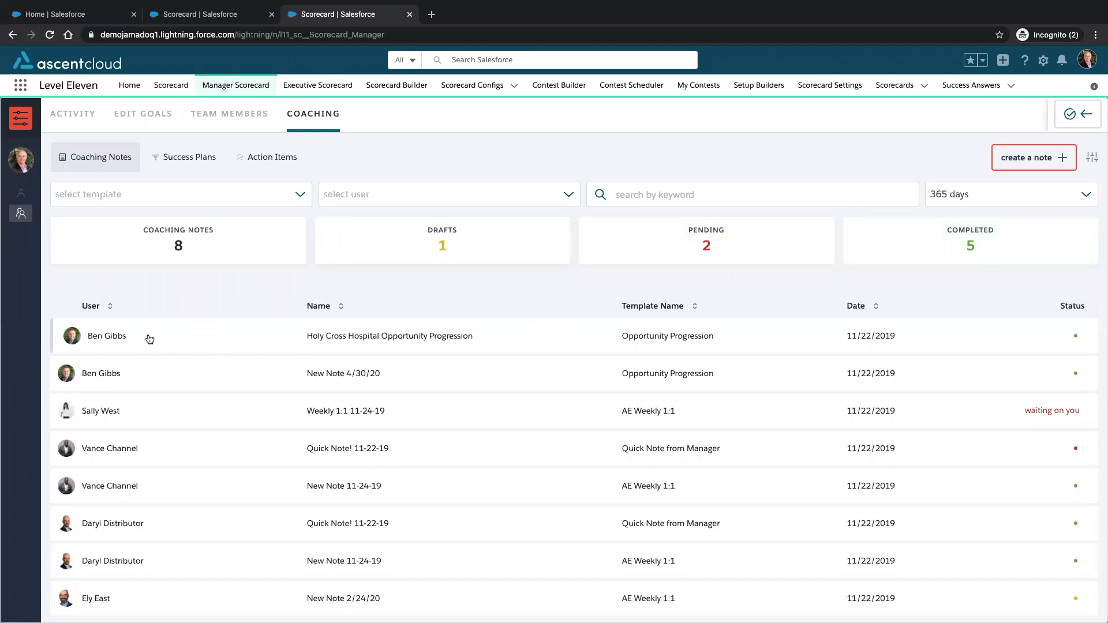
click(389, 336)
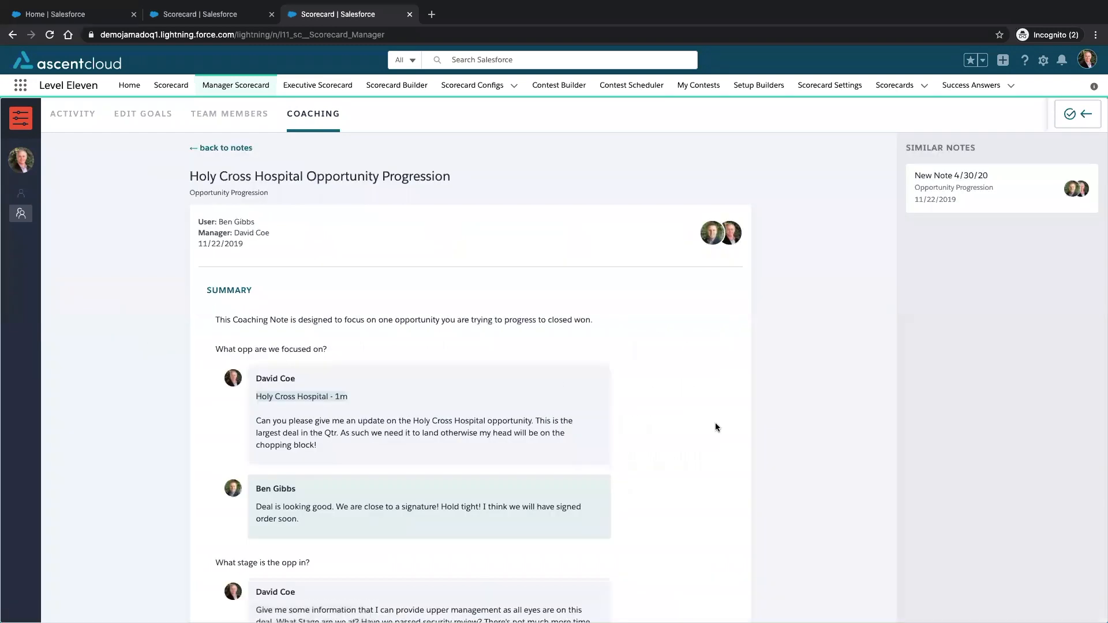
scroll(down, 3)
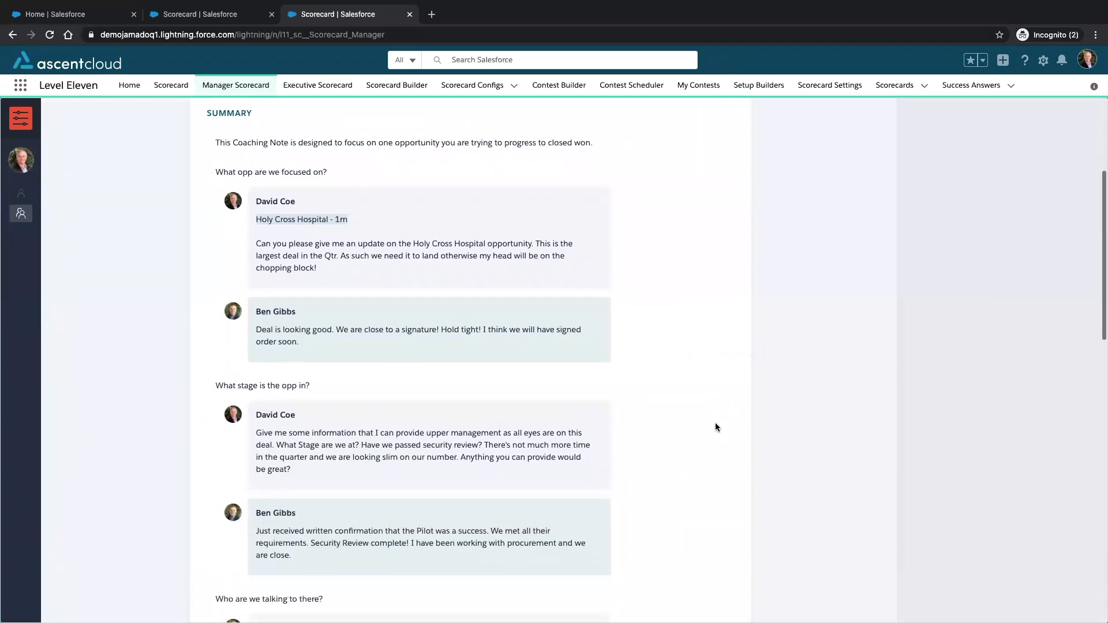
scroll(down, 3)
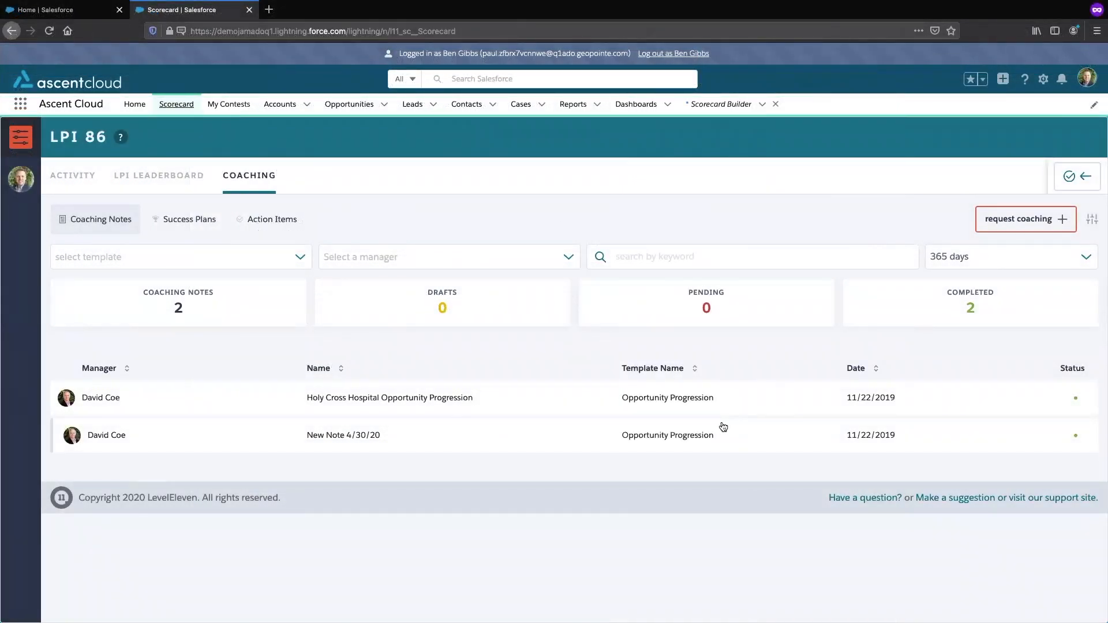
mouse_move(811, 424)
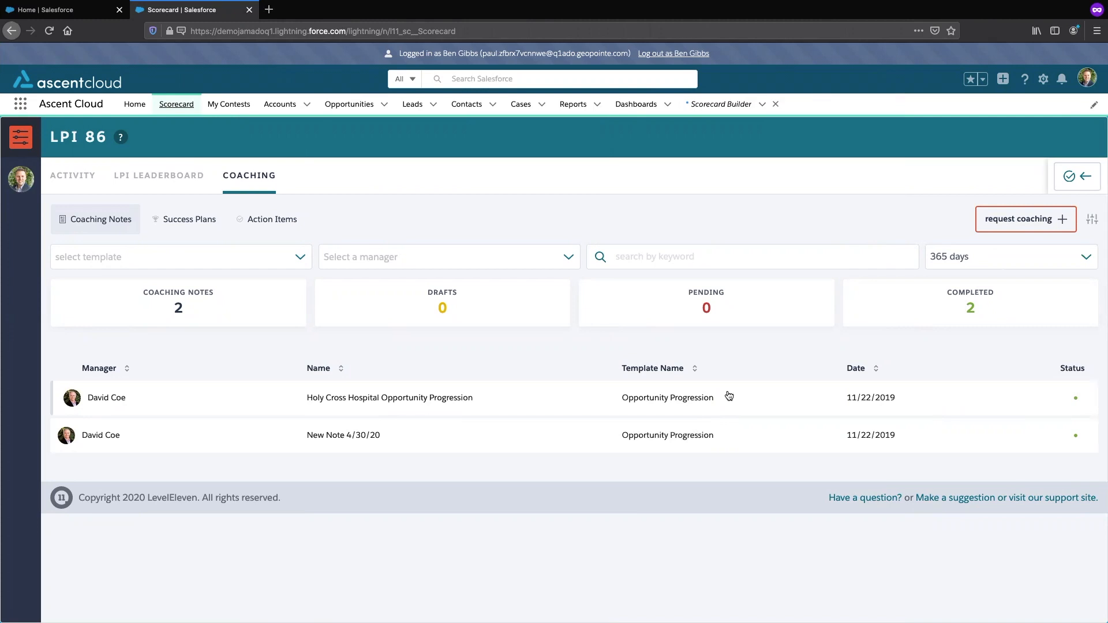
mouse_move(741, 406)
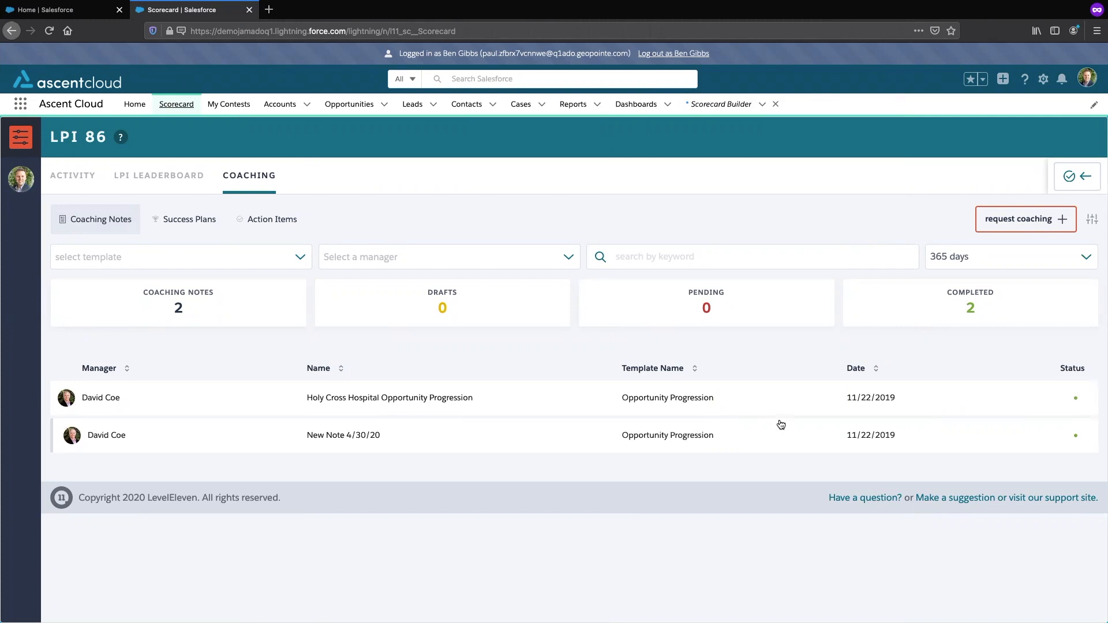
mouse_move(517, 373)
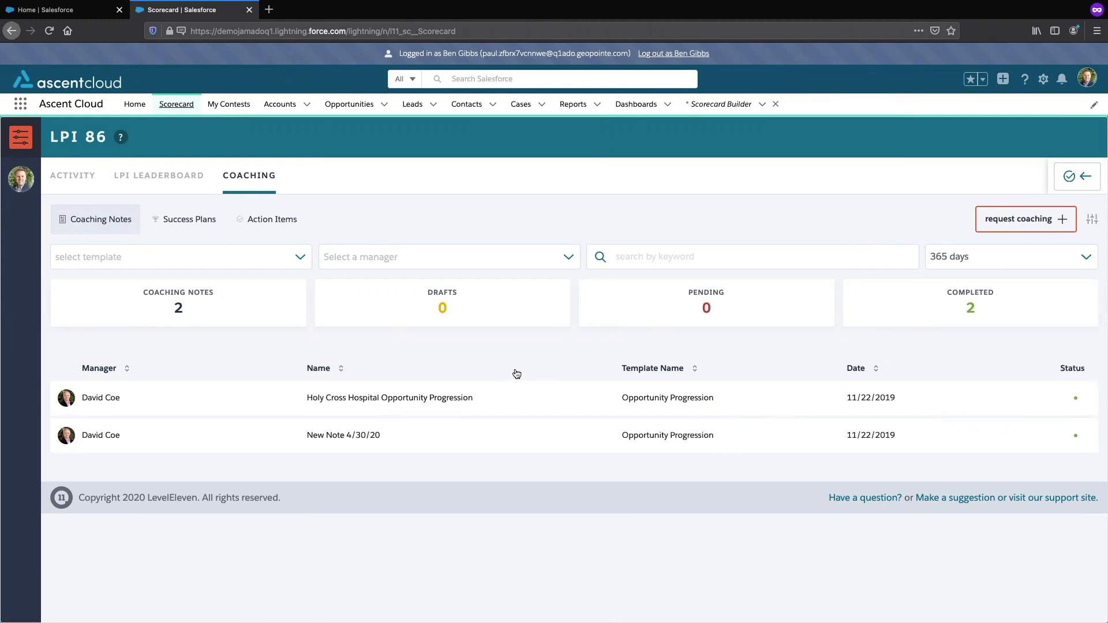
mouse_move(223, 430)
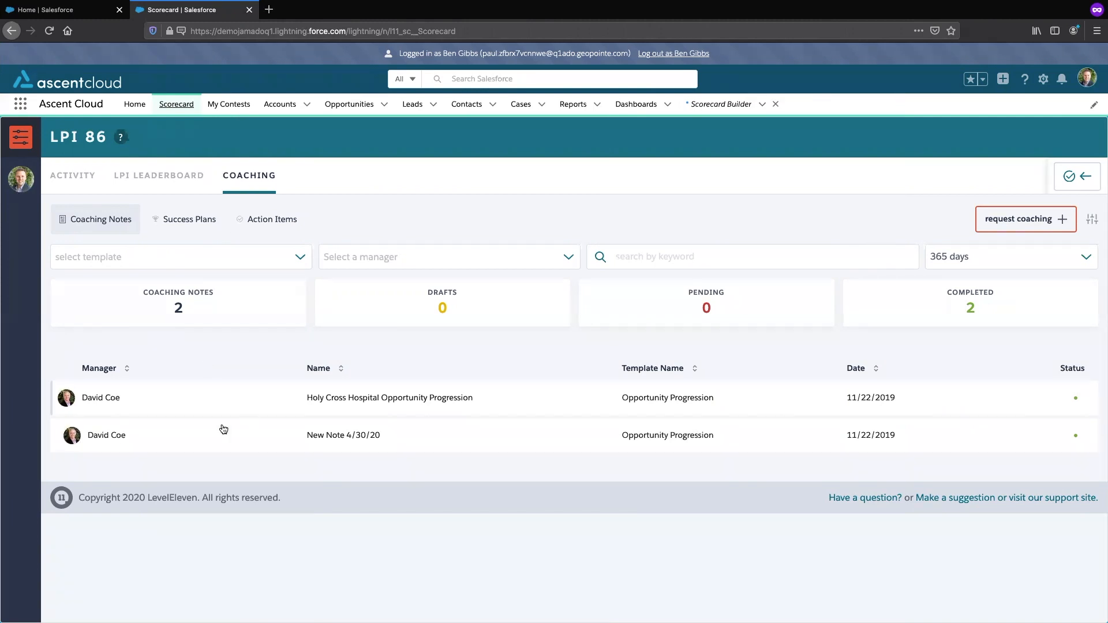
- View the Holy Cross Hospital note's Q&A, confidence ratings and the manager-rep feedback exchange
click(389, 397)
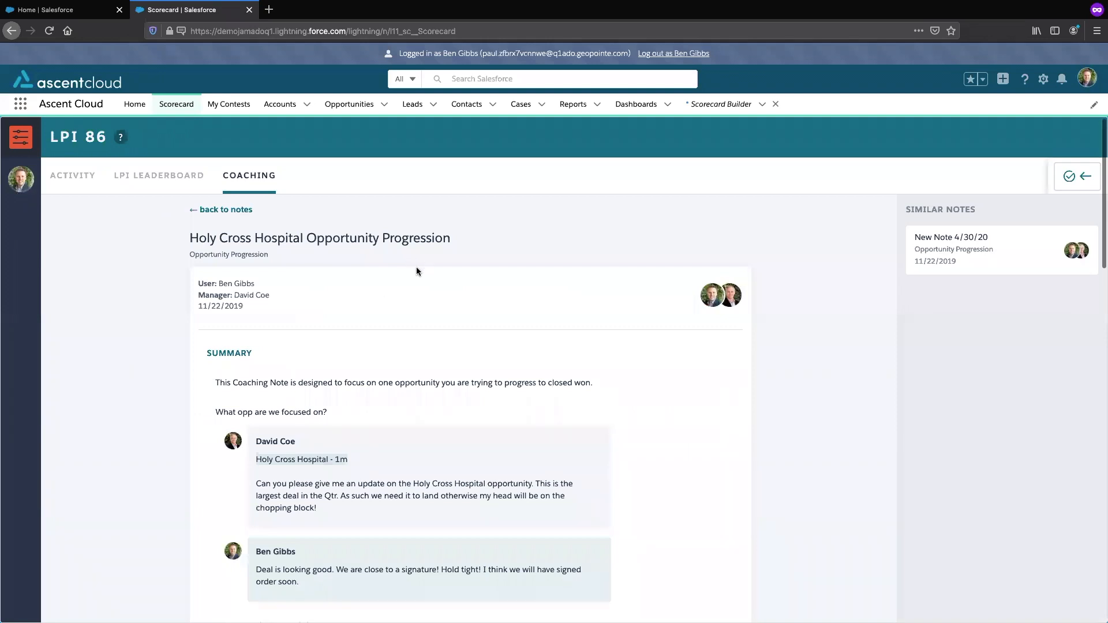
scroll(down, 3)
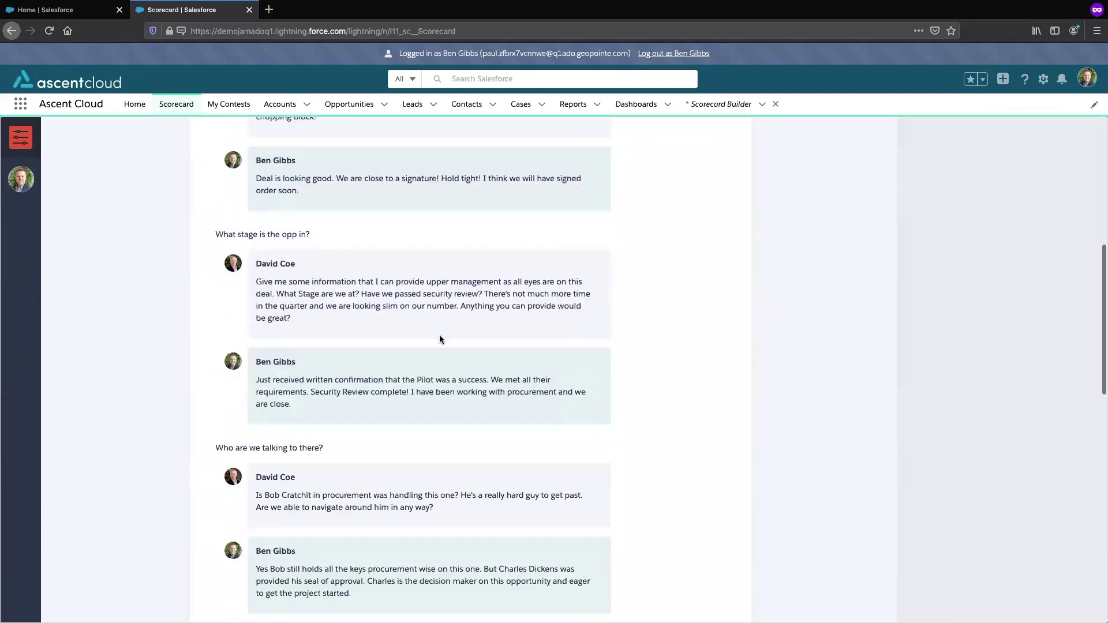
scroll(down, 3)
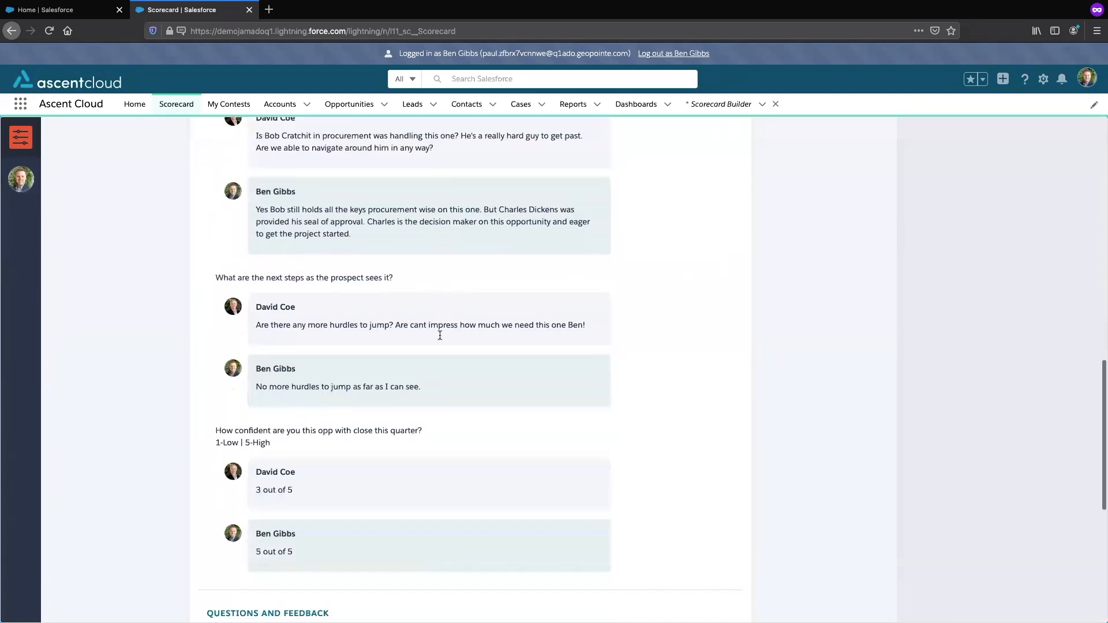
scroll(down, 3)
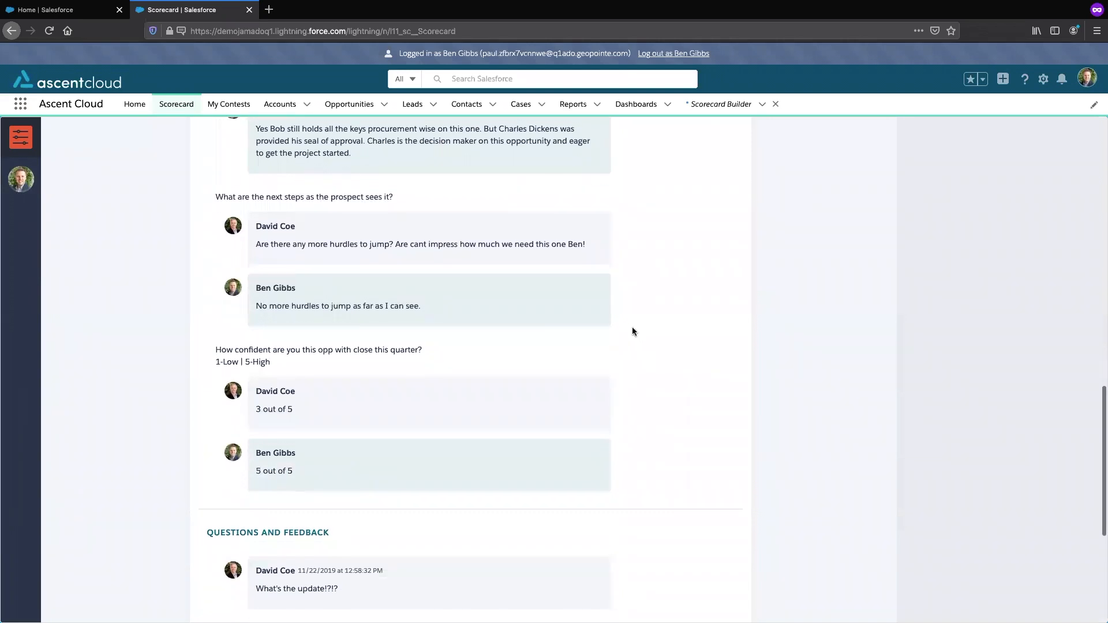
scroll(down, 3)
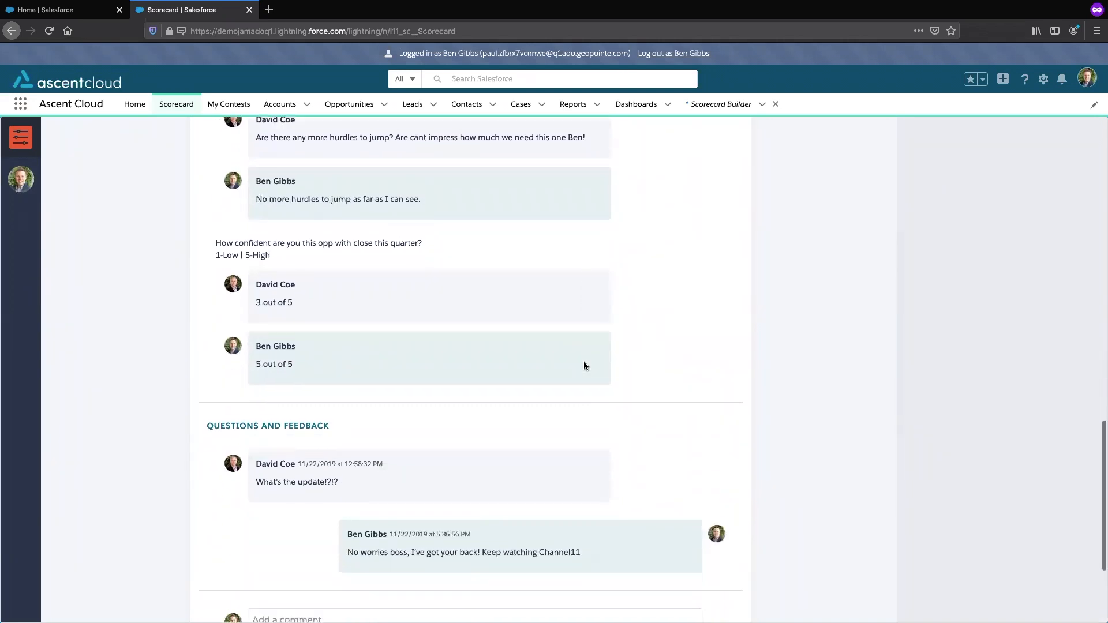